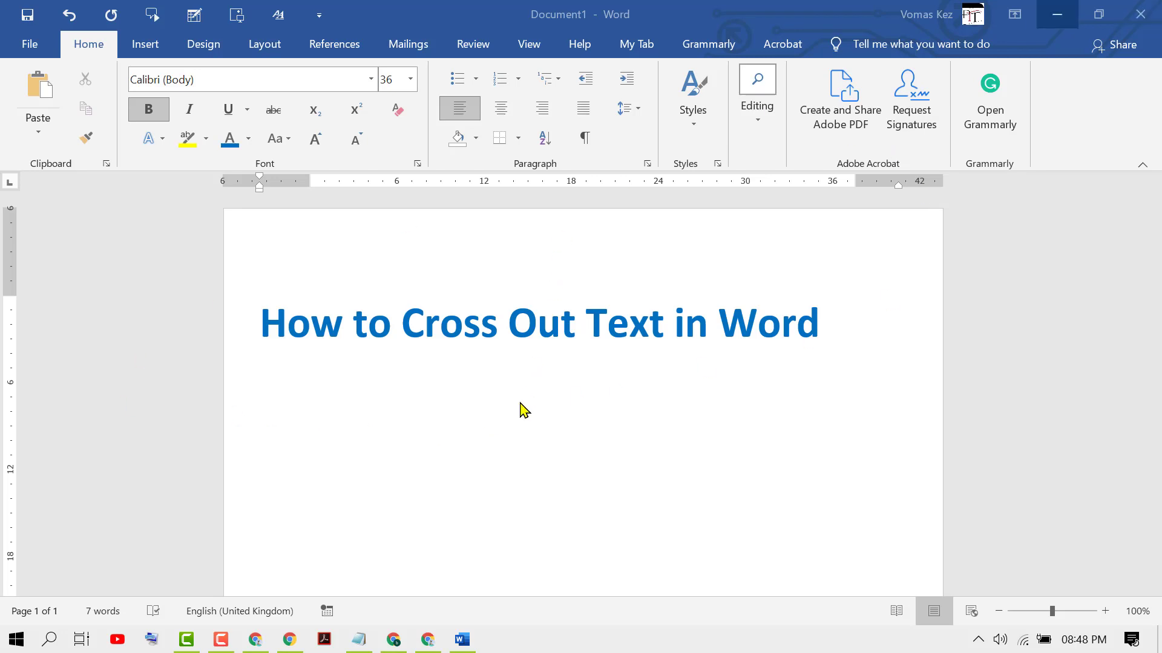
{"action": "mouse_move", "coordinate": [1115, 501]}
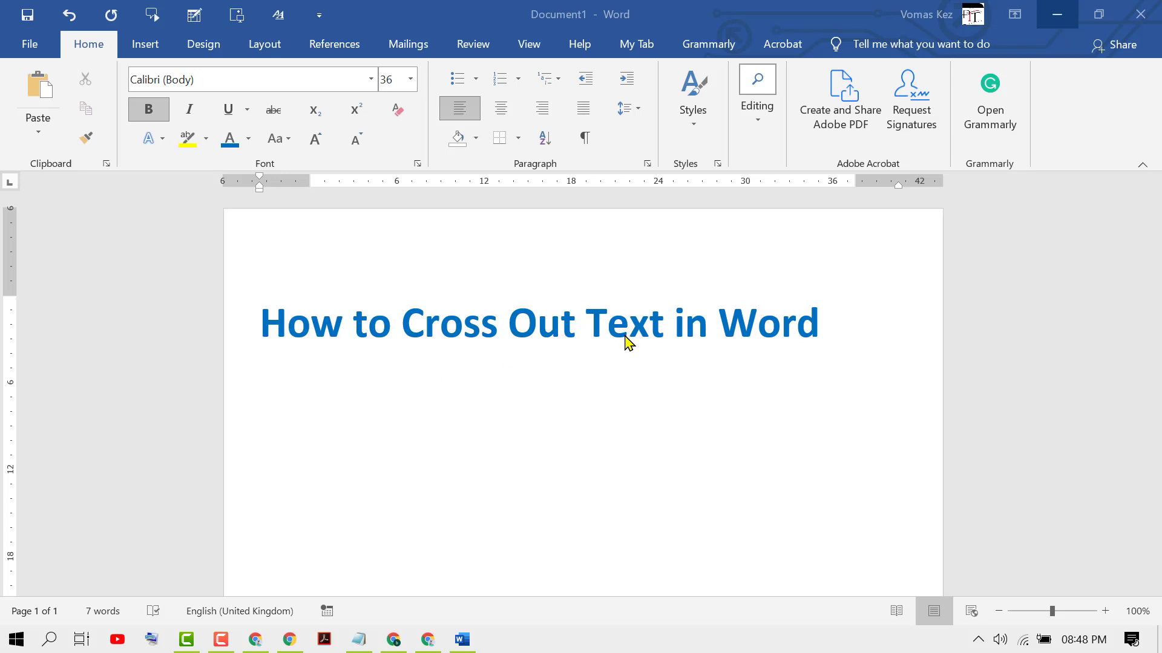
{"action": "mouse_move", "coordinate": [626, 343]}
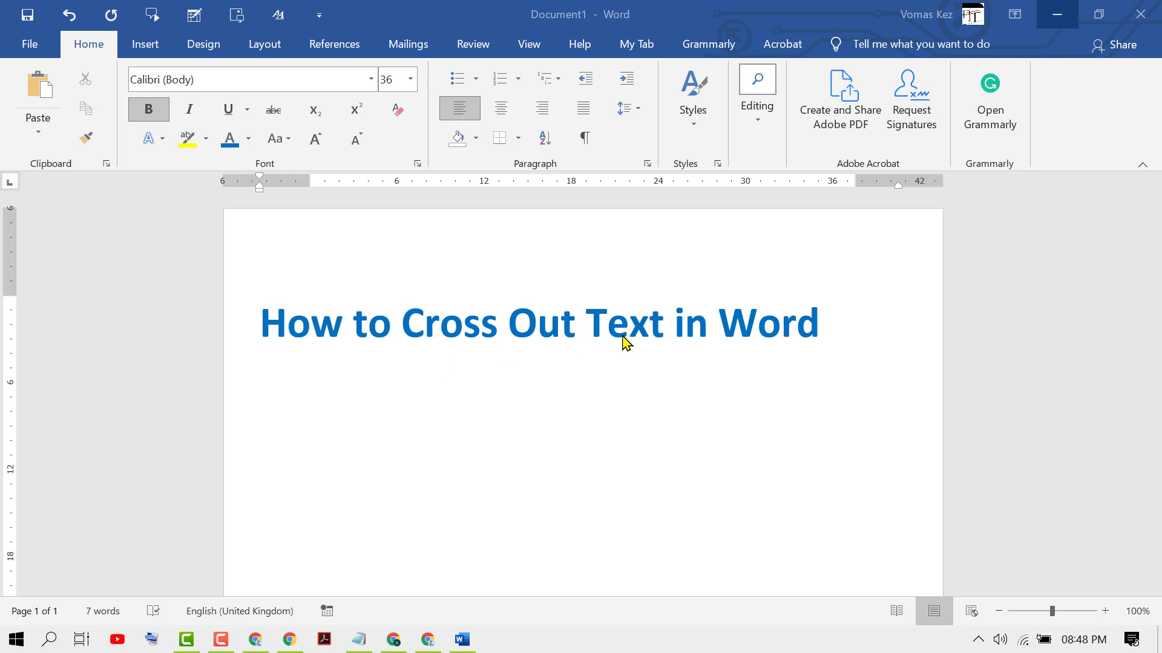
{"action": "mouse_move", "coordinate": [407, 328]}
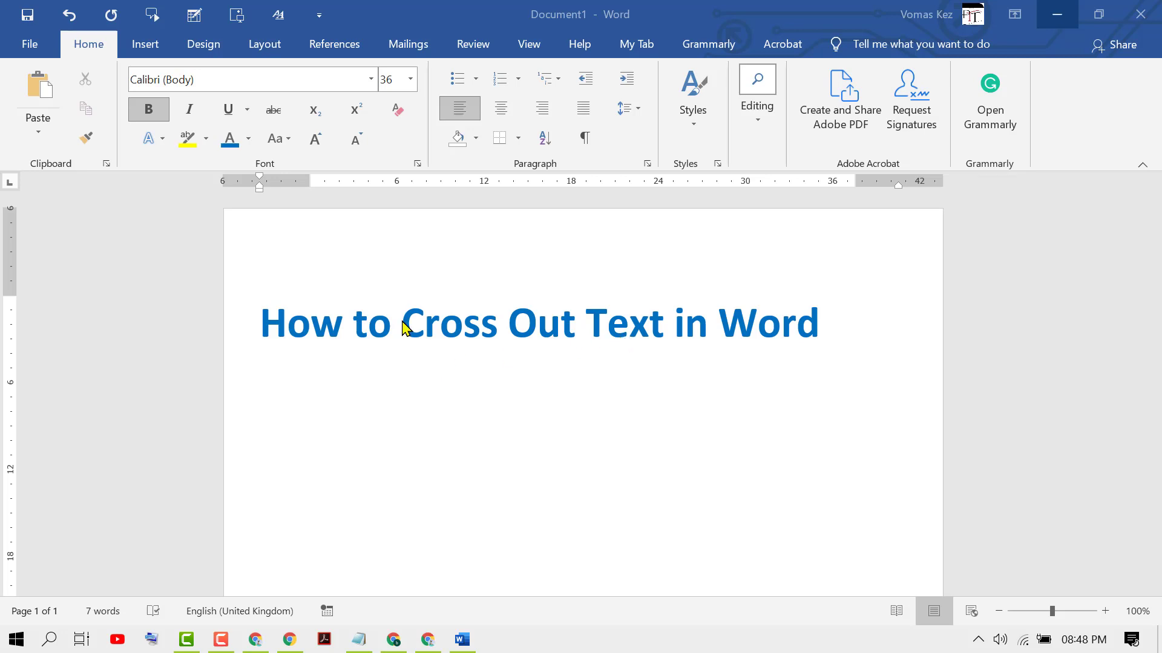
{"action": "mouse_move", "coordinate": [554, 332]}
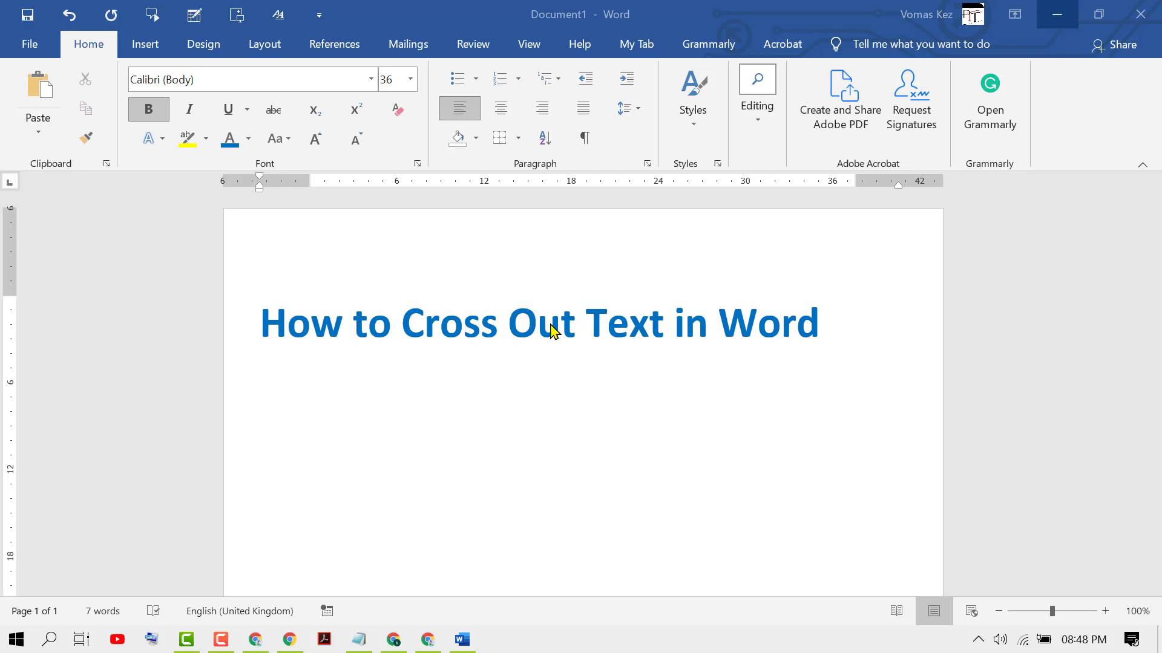
{"action": "mouse_move", "coordinate": [386, 308]}
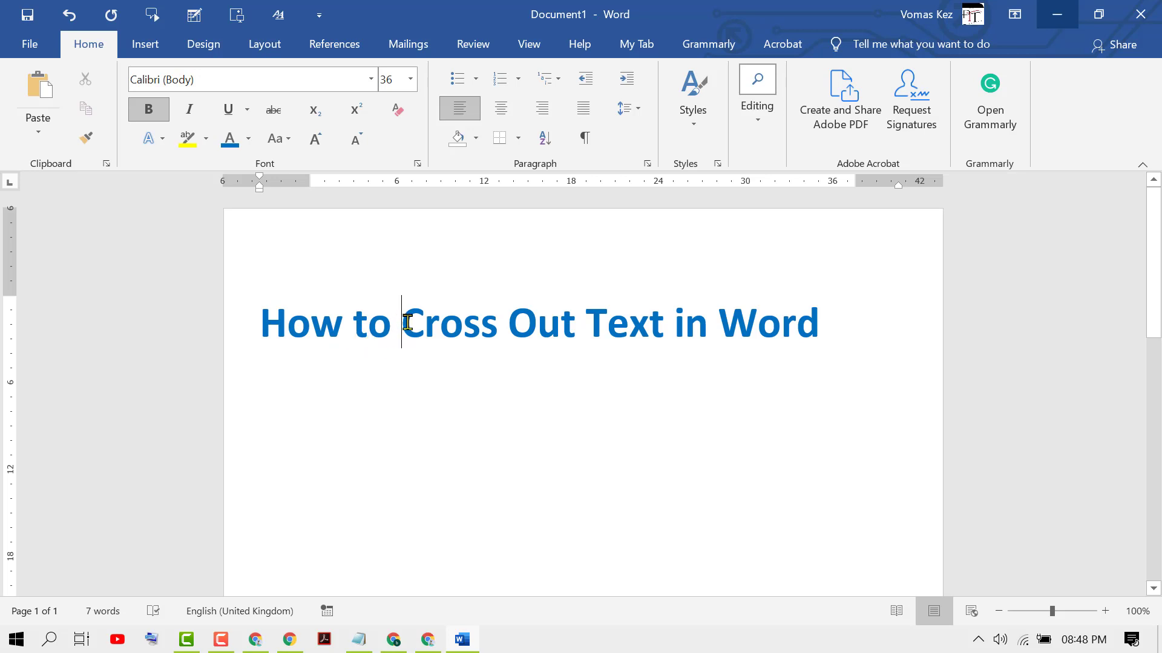
Step: Strike through the letter 'C' in Cross, then select a single letter in Out
{"action": "double_click", "coordinate": [412, 324]}
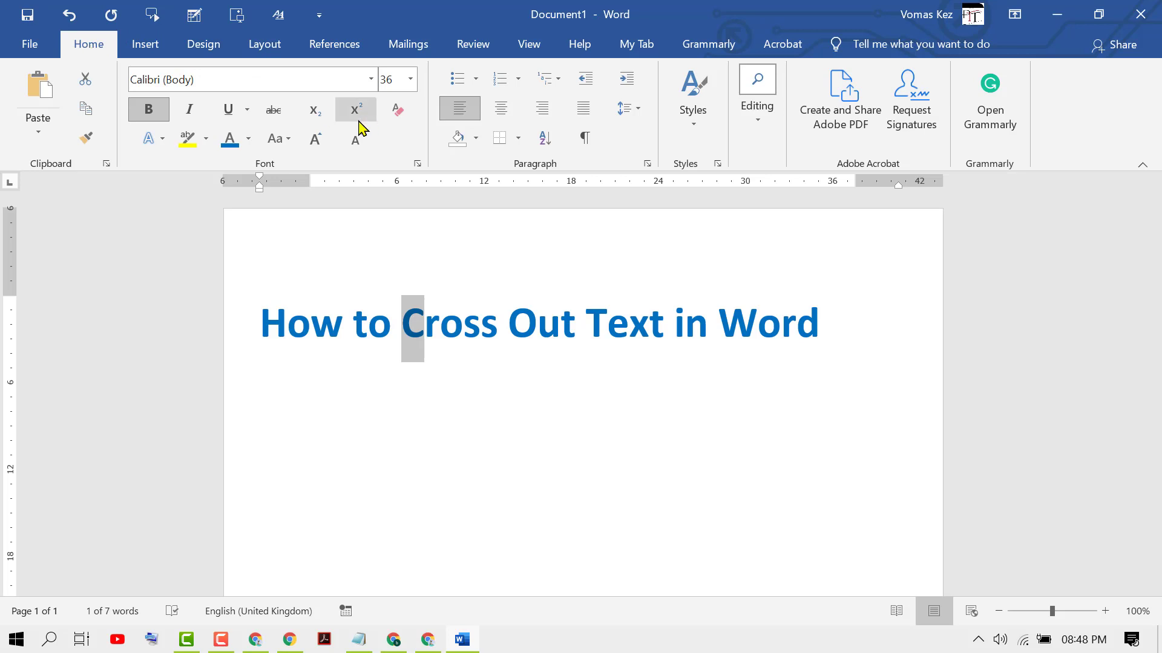
{"action": "mouse_move", "coordinate": [272, 109]}
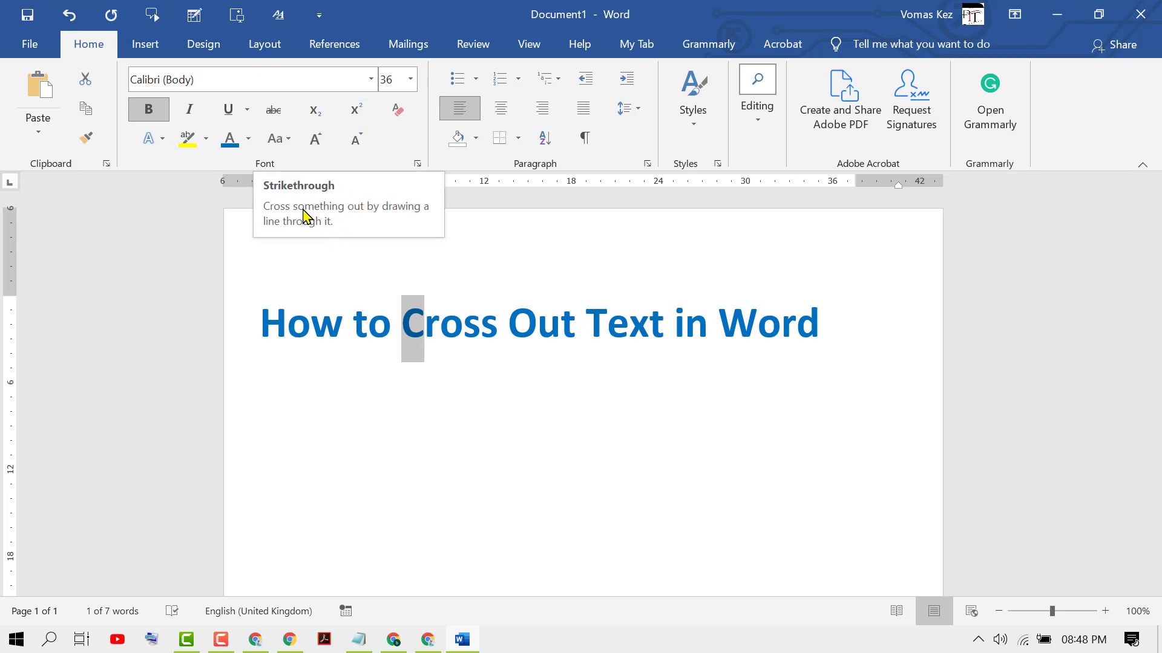
{"action": "mouse_move", "coordinate": [352, 208]}
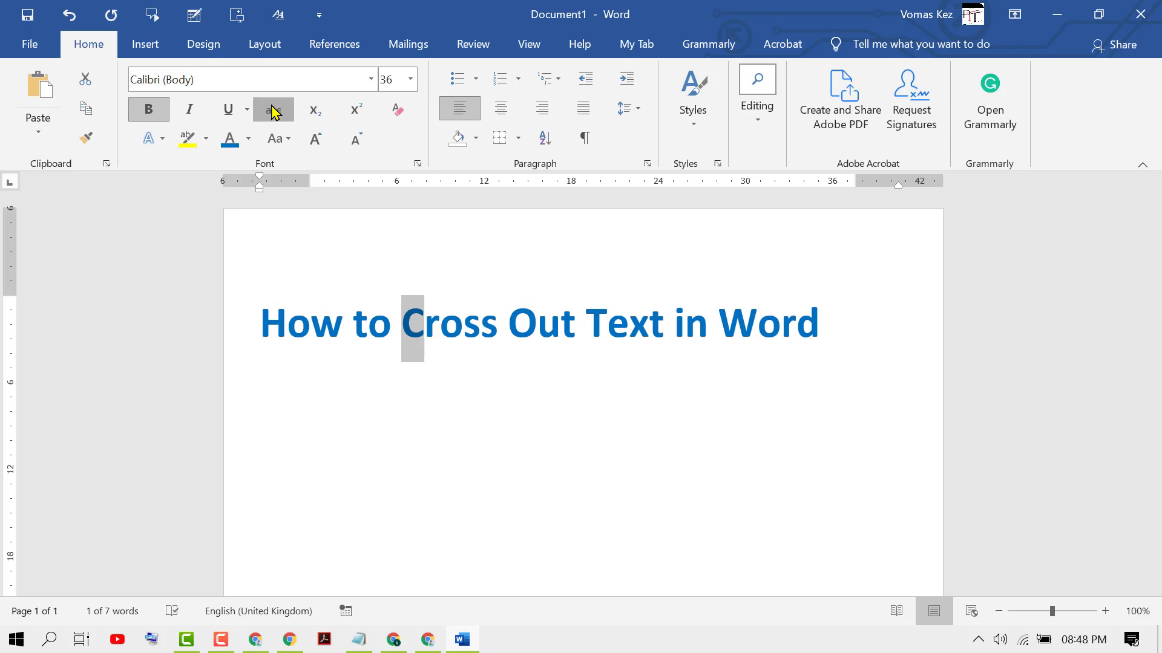
{"action": "left_click", "coordinate": [271, 110]}
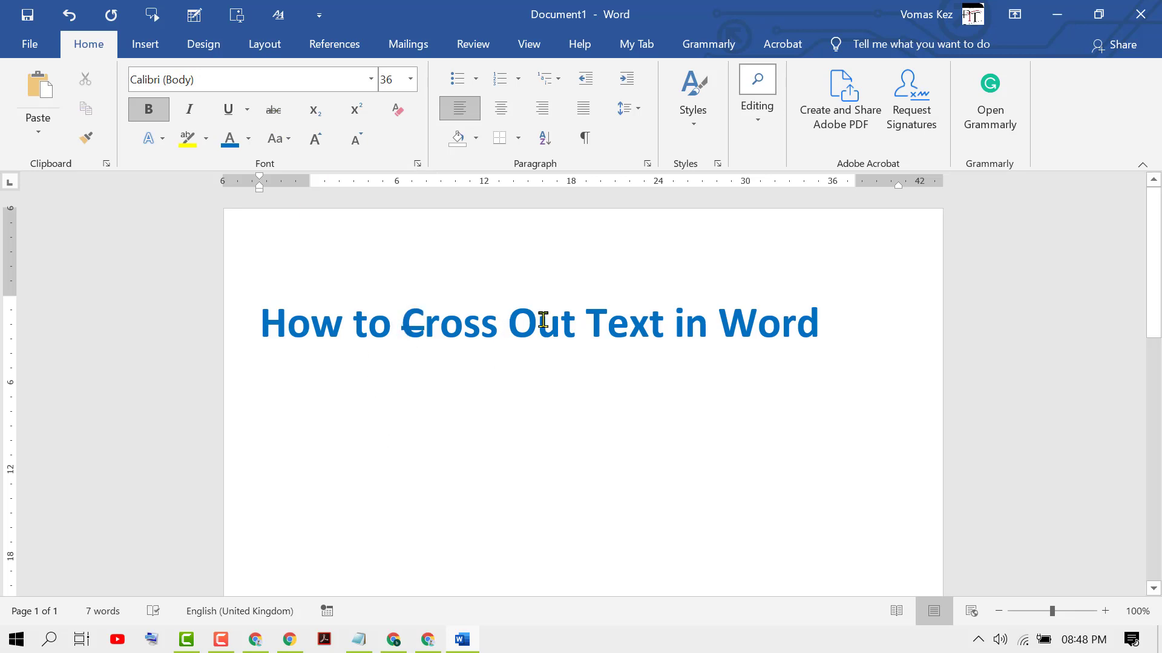
{"action": "double_click", "coordinate": [540, 323]}
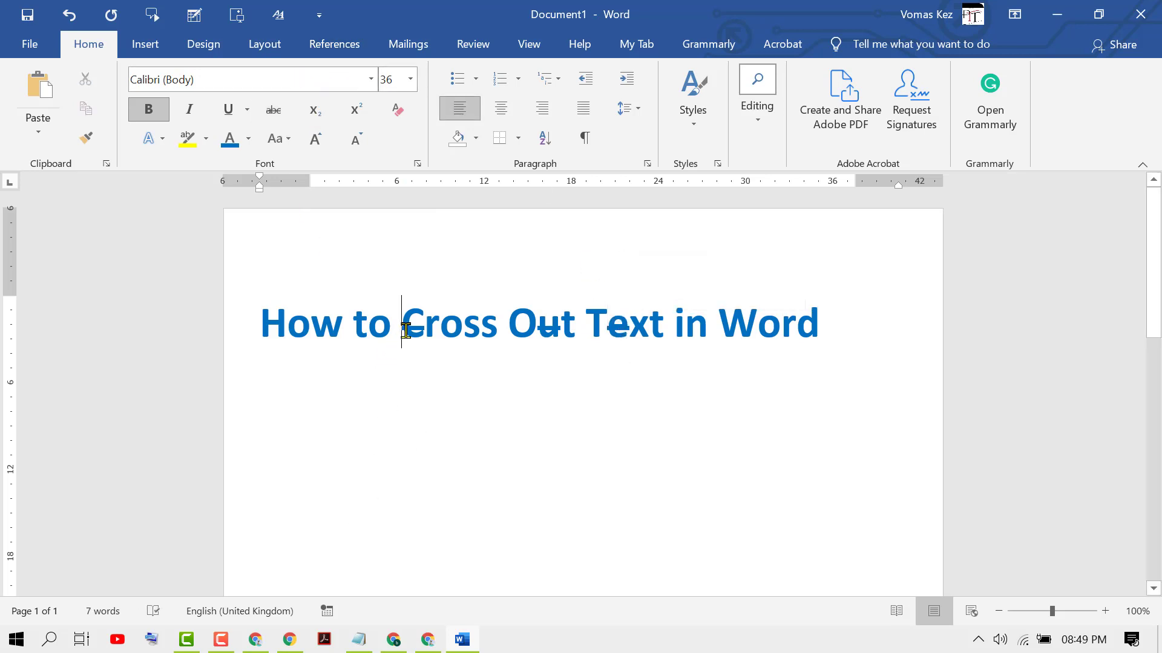
Step: Apply strikethrough to the whole words Cross, Out and Text in the heading
{"action": "double_click", "coordinate": [444, 324]}
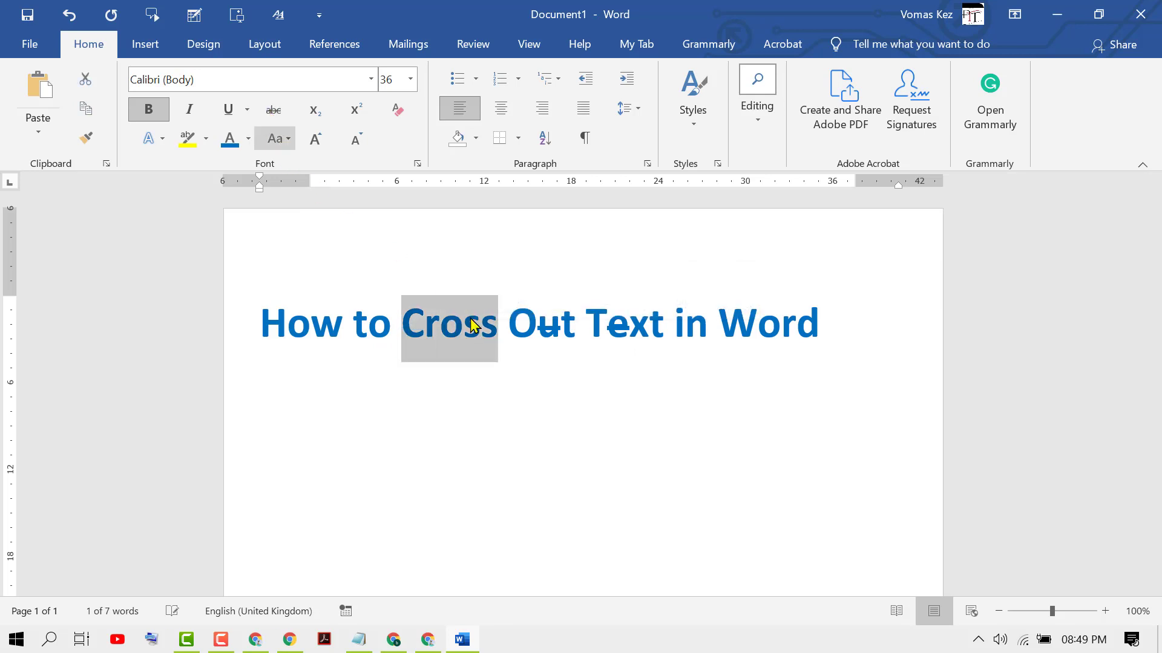
{"action": "left_click", "coordinate": [273, 110]}
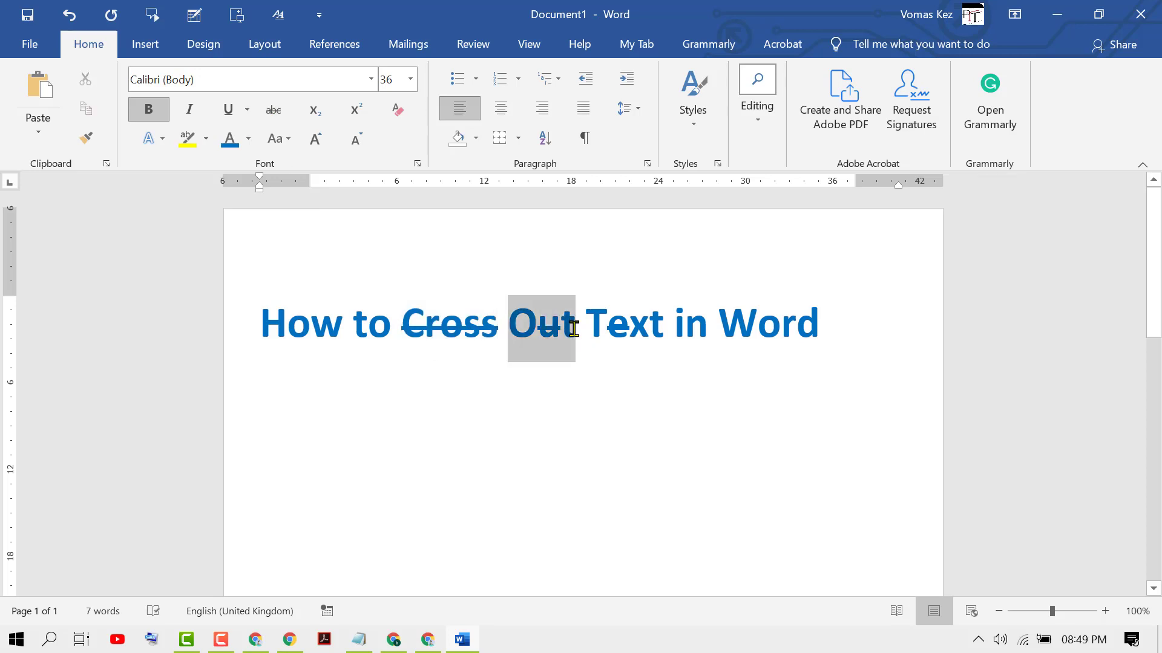
{"action": "left_click", "coordinate": [273, 109]}
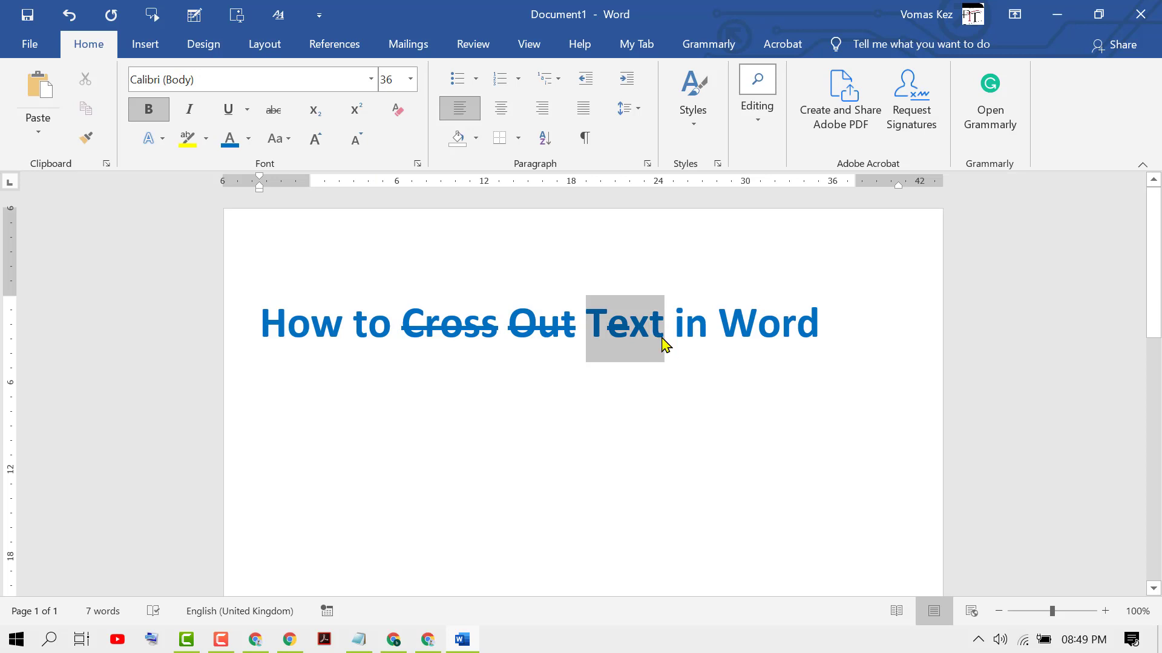
{"action": "left_click", "coordinate": [273, 110]}
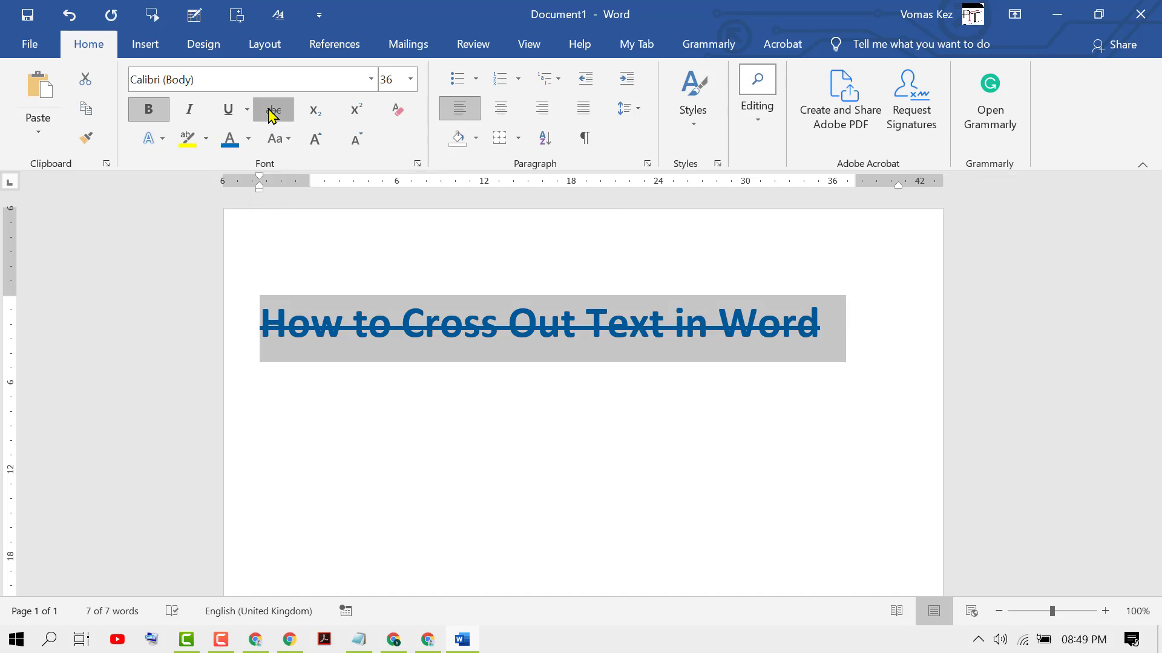
Step: Remove strikethrough from the whole 'How to Cross Out Text in Word' heading
{"action": "left_click", "coordinate": [273, 109]}
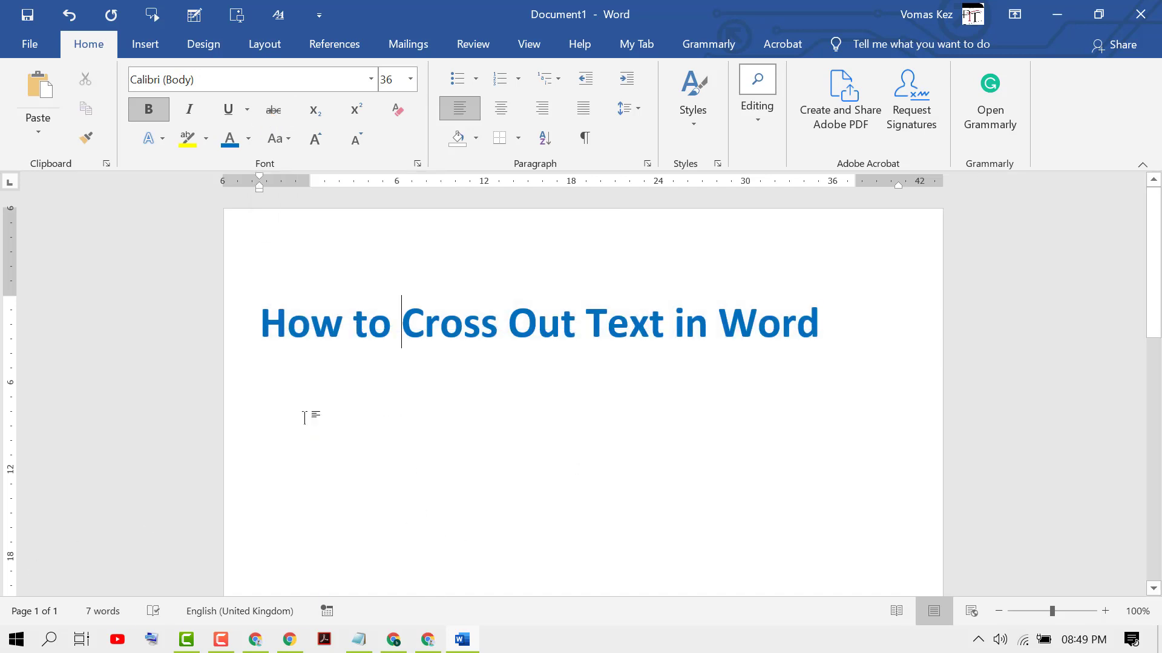